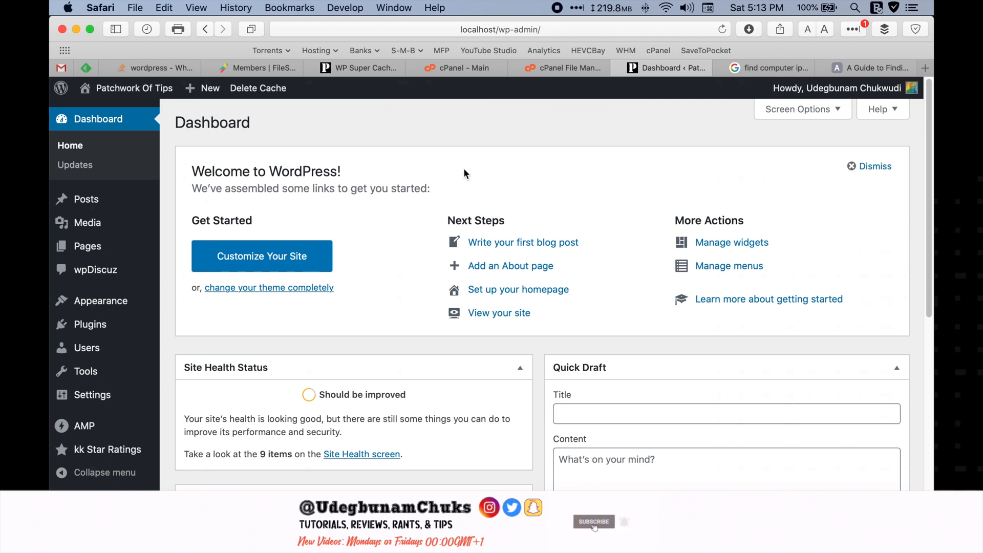
mouse_move(554, 53)
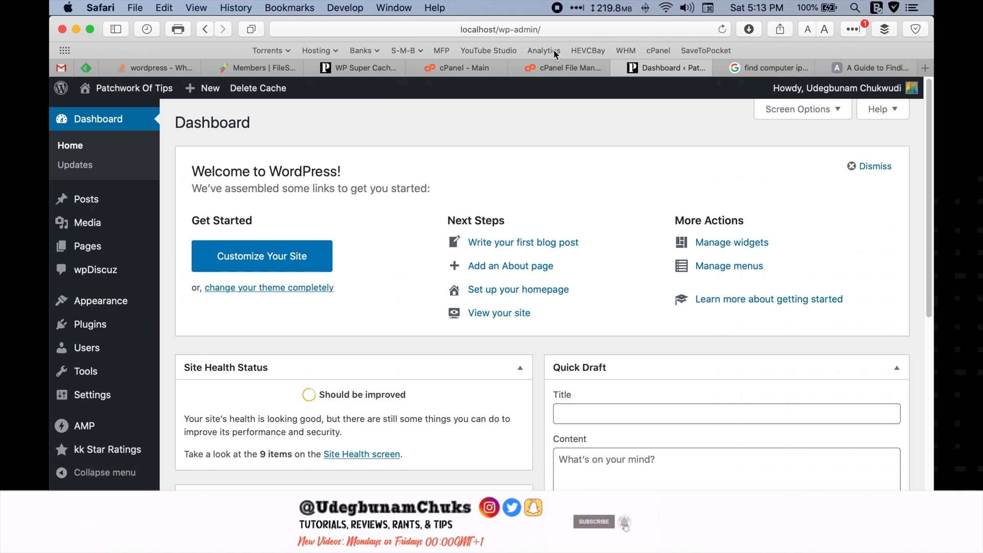
- Preview the site's front page in a new browser tab on the Mac
right_click(662, 68)
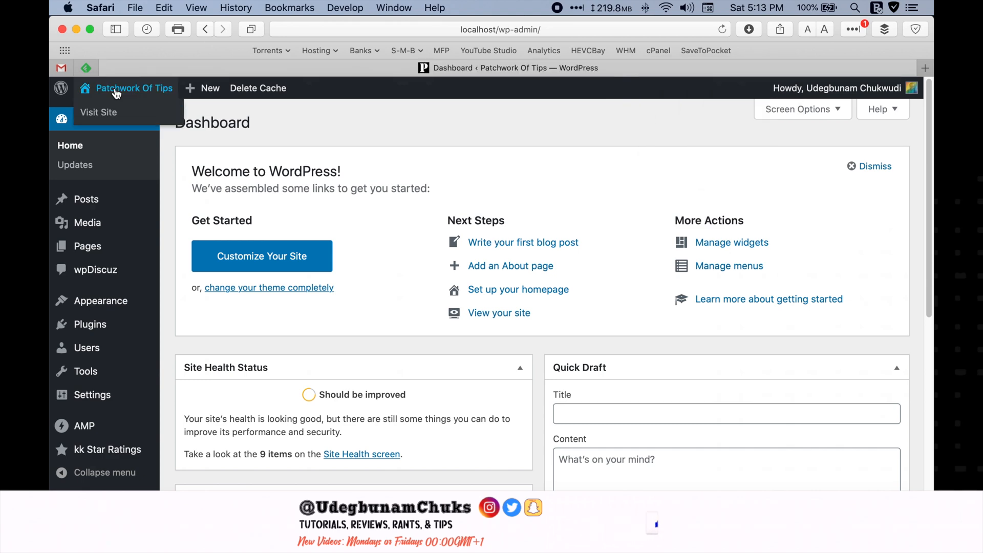
right_click(133, 88)
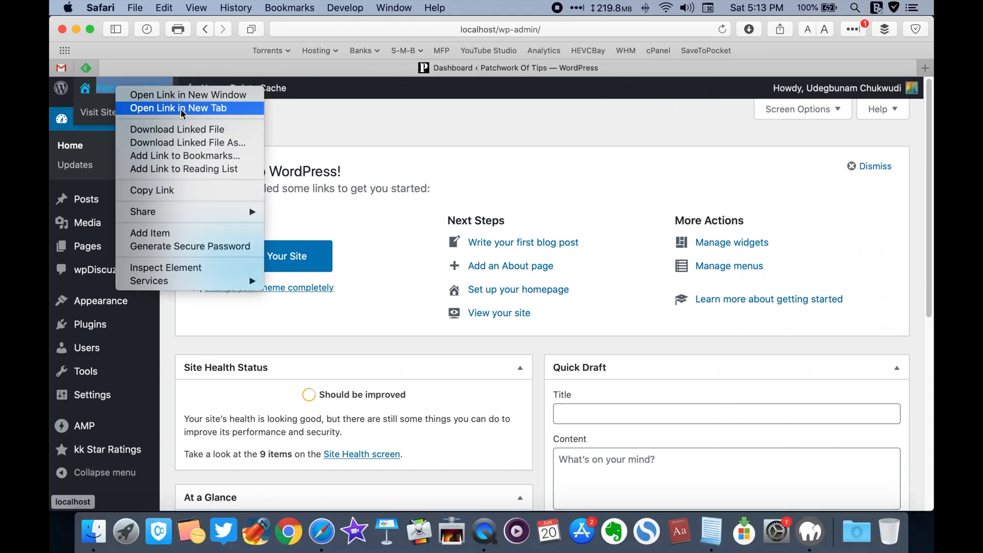
left_click(178, 107)
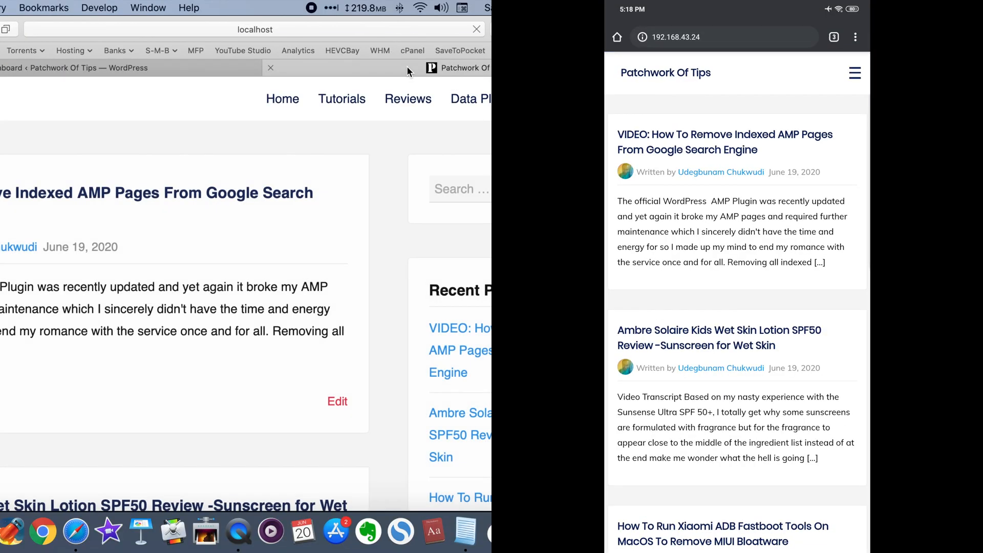
scroll("down", 3)
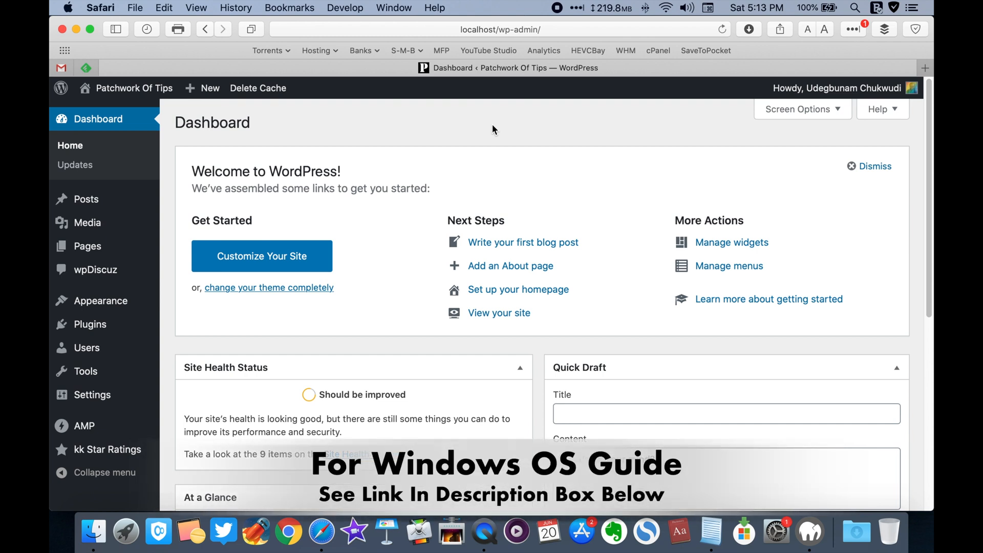
mouse_move(652, 145)
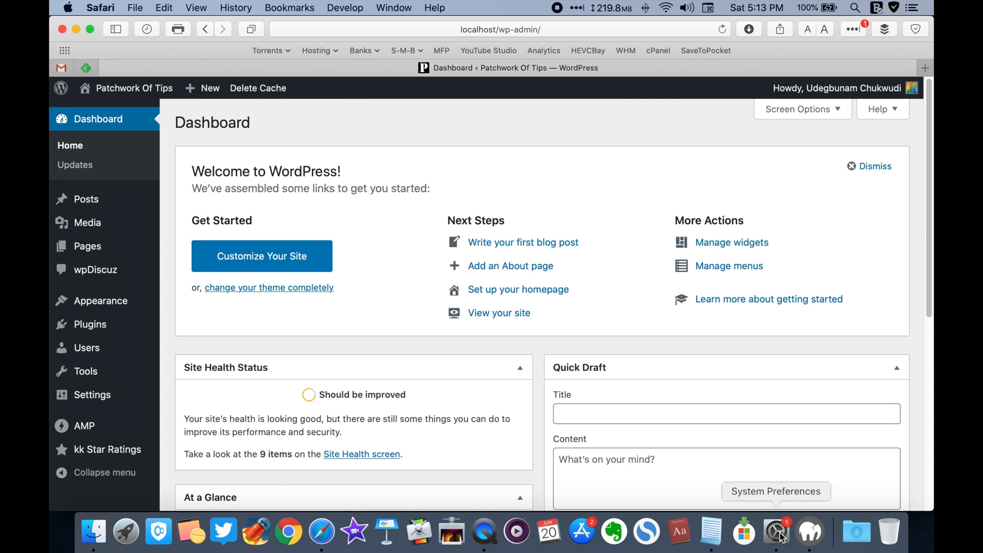
- Show the Network pane with the Mac's Wi-Fi IP address 192.168.43.24
left_click(776, 532)
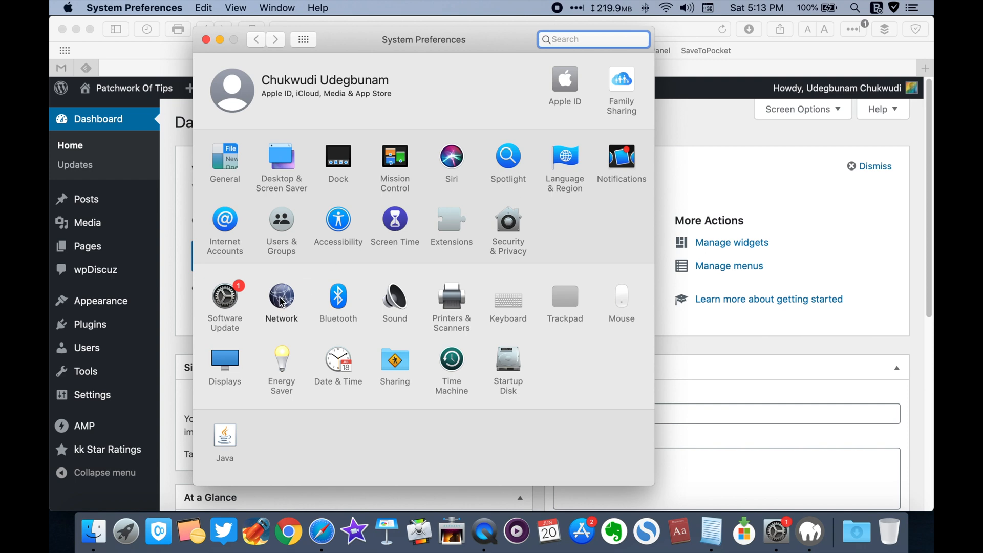
left_click(280, 297)
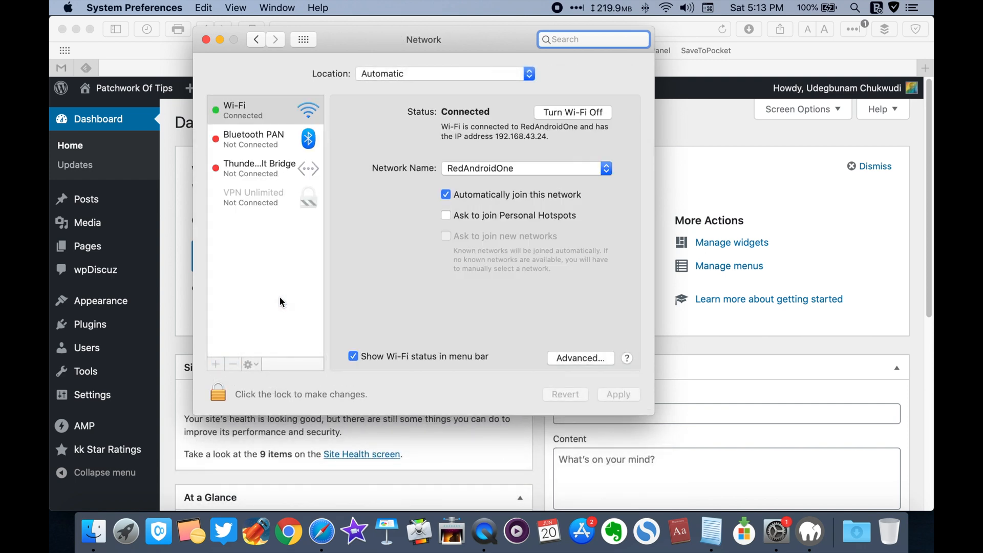
mouse_move(253, 124)
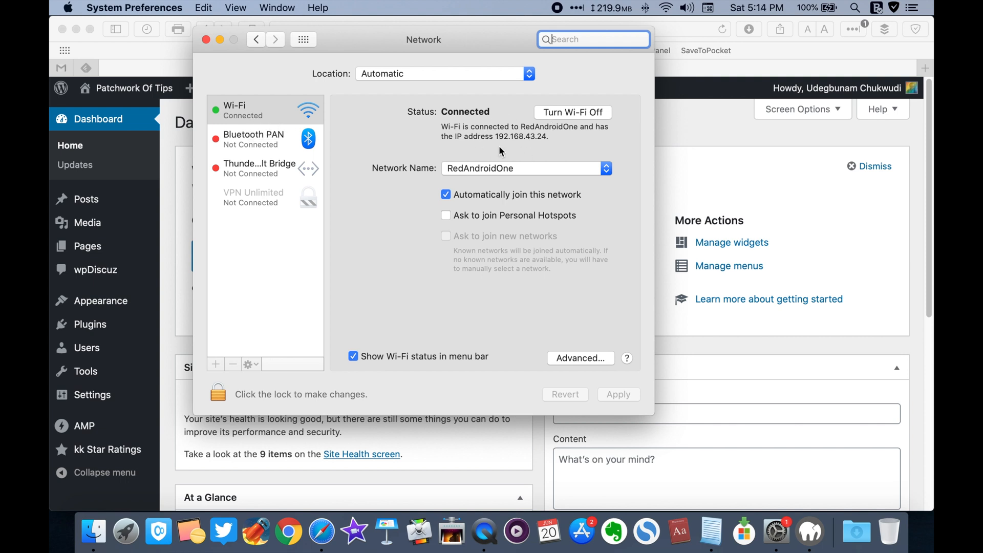
mouse_move(507, 156)
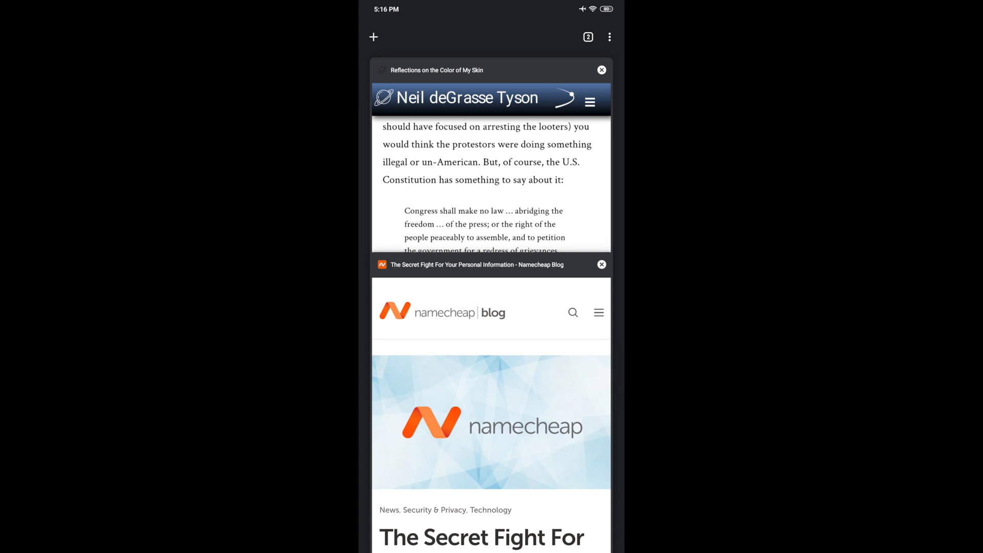
- Load the Patchwork Of Tips site from 192.168.43.24 on the phone, appearing unstyled
left_click(372, 37)
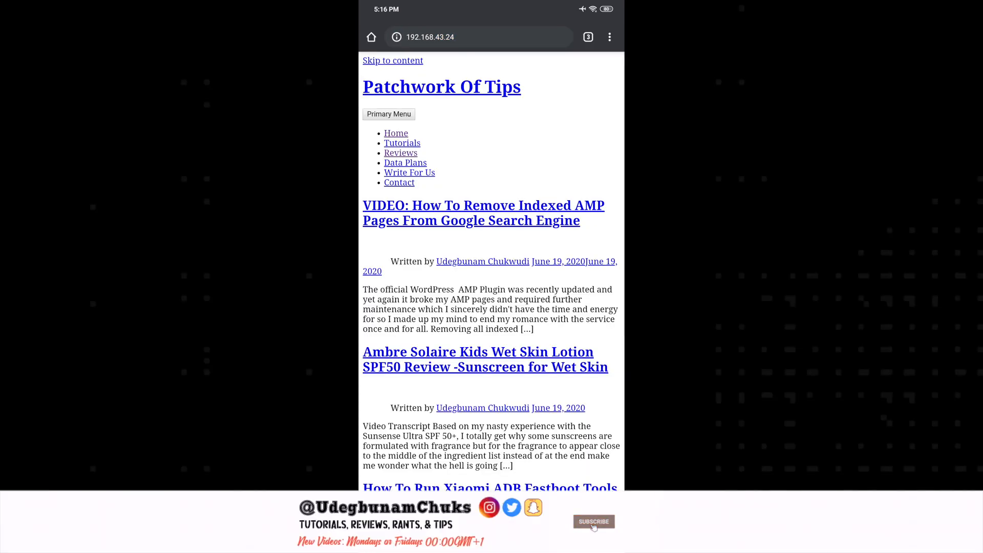
left_click(593, 521)
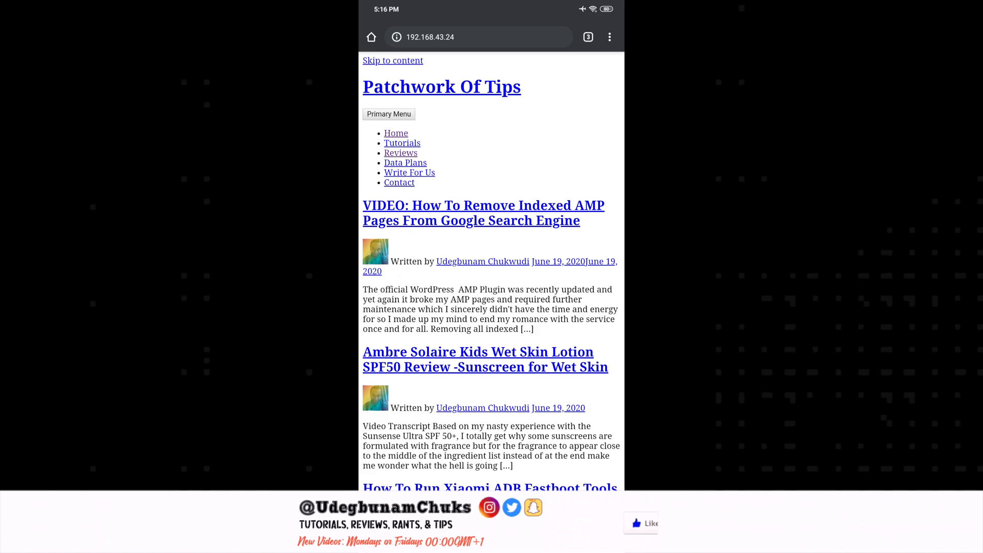
scroll("down", 3)
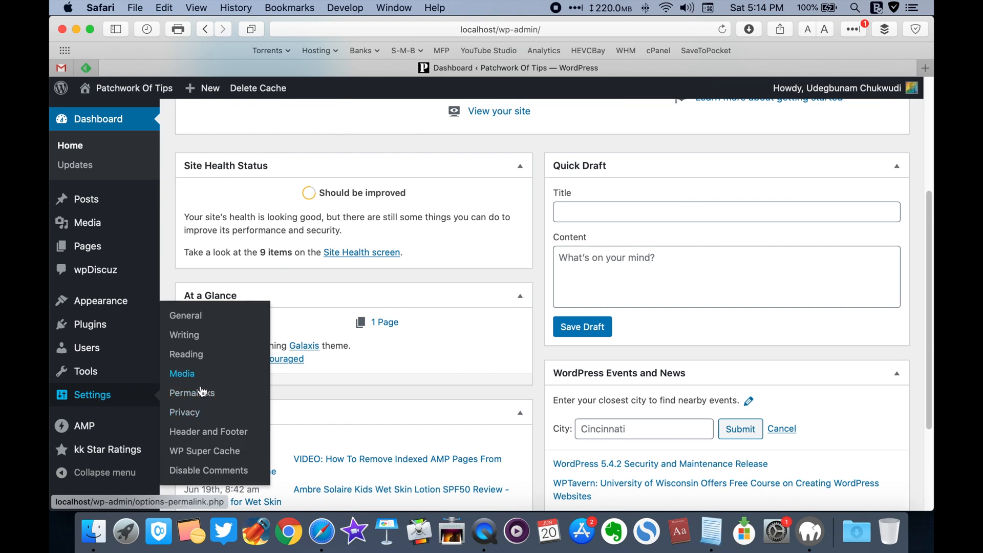
left_click(185, 315)
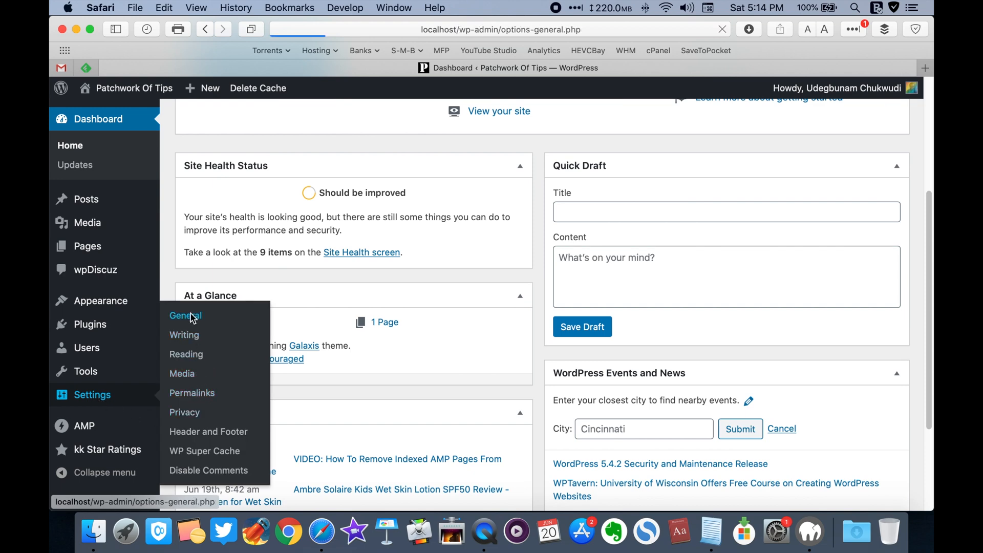
left_click(185, 315)
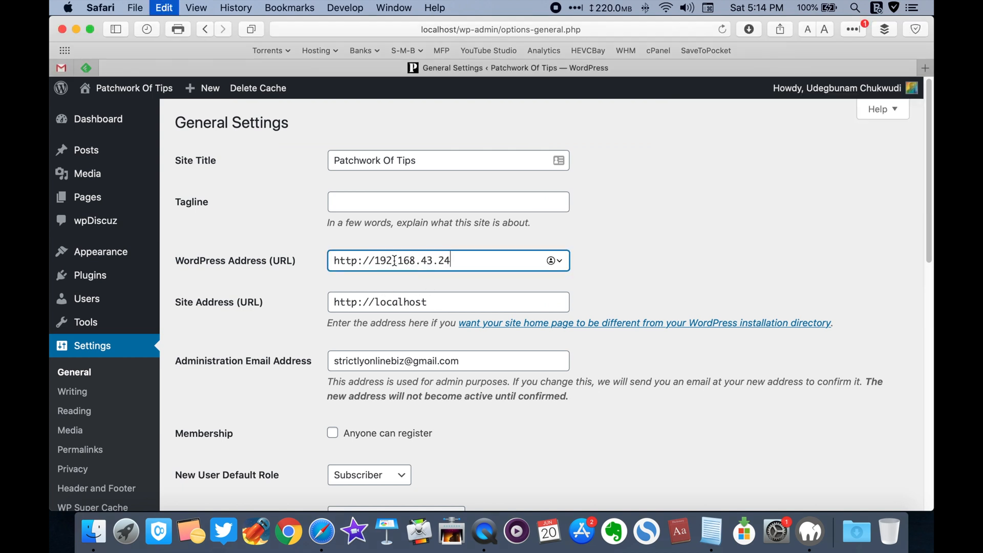
double_click(393, 301)
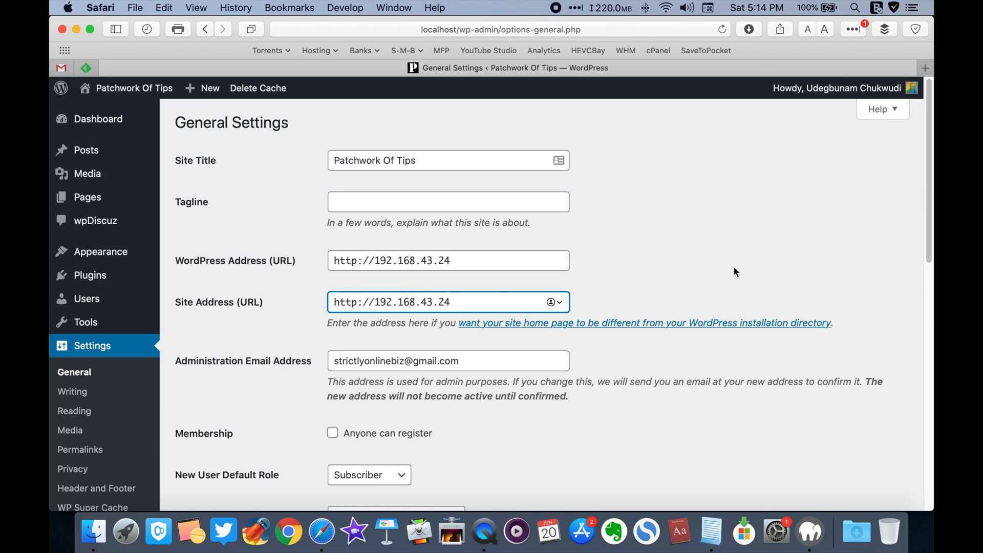
- Save the new site addresses, landing on the login page at 192.168.43.24
scroll("down", 3)
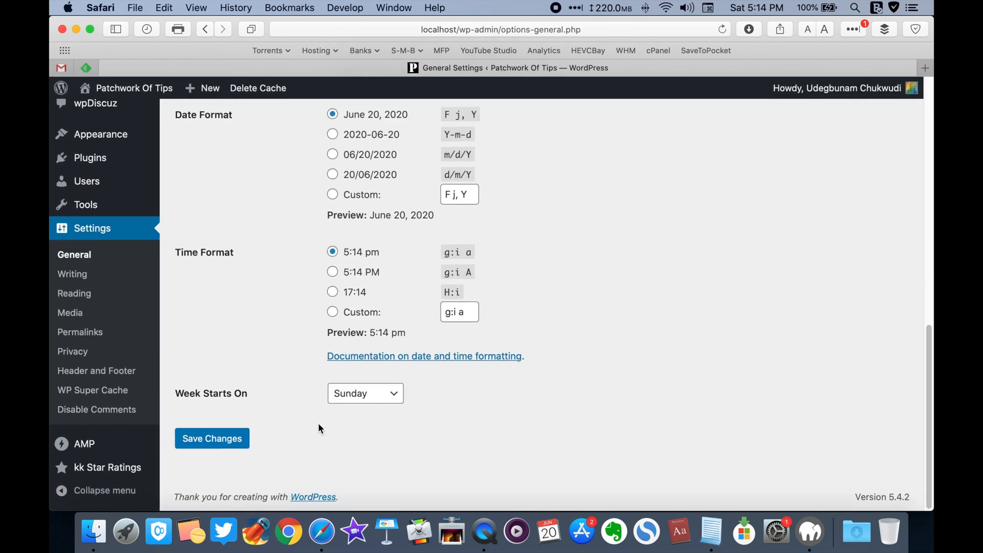
left_click(211, 438)
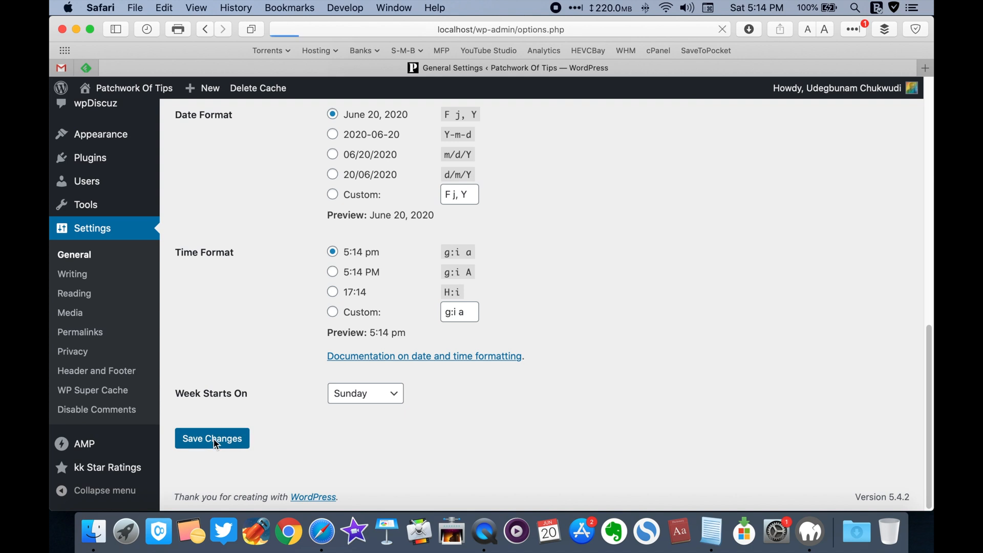
left_click(211, 439)
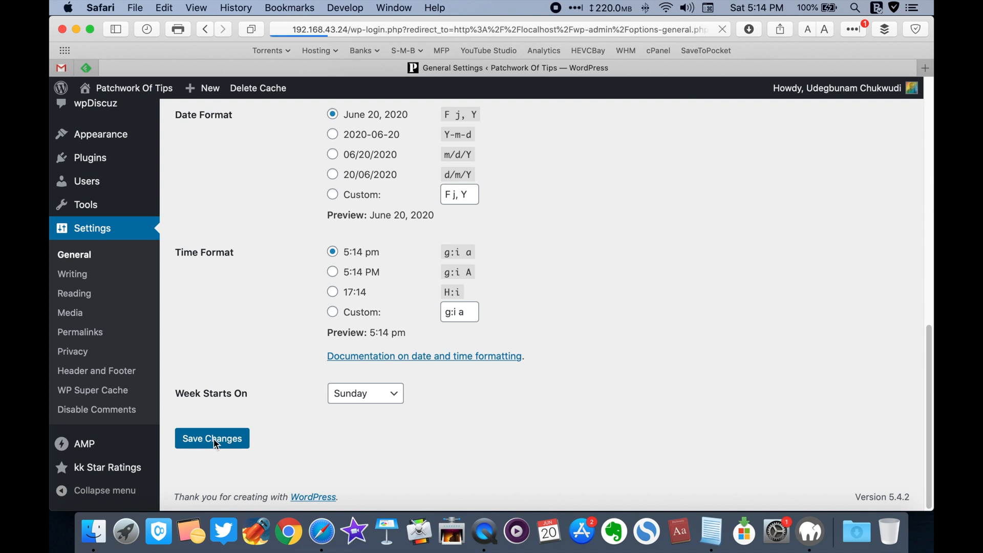
left_click(211, 438)
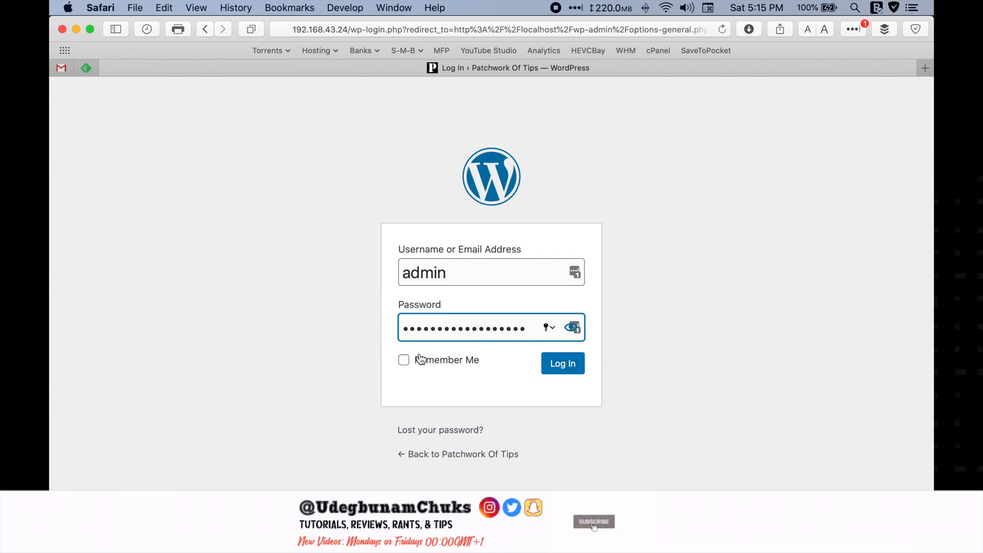
- Log in with the admin credentials to reach the dashboard at 192.168.43.24
left_click(562, 363)
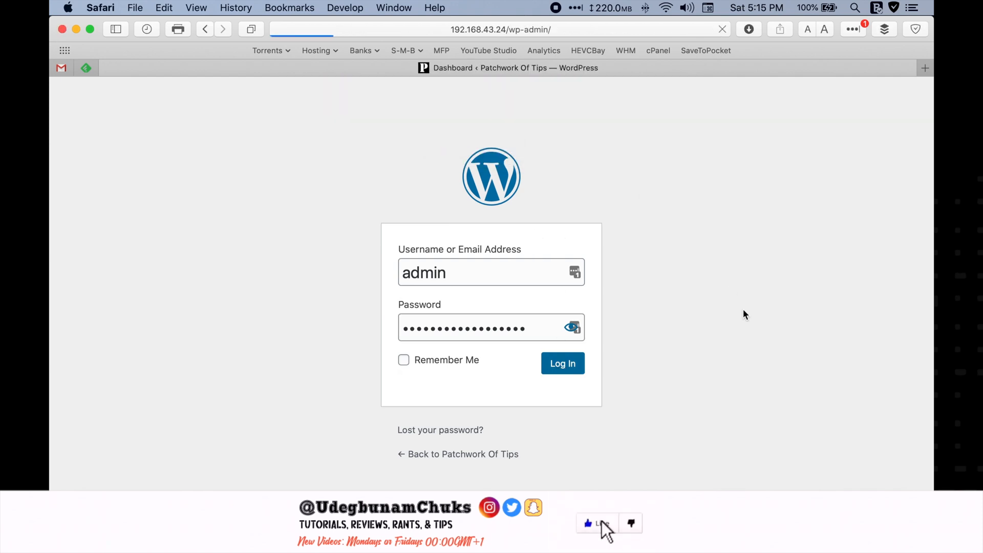
left_click(561, 363)
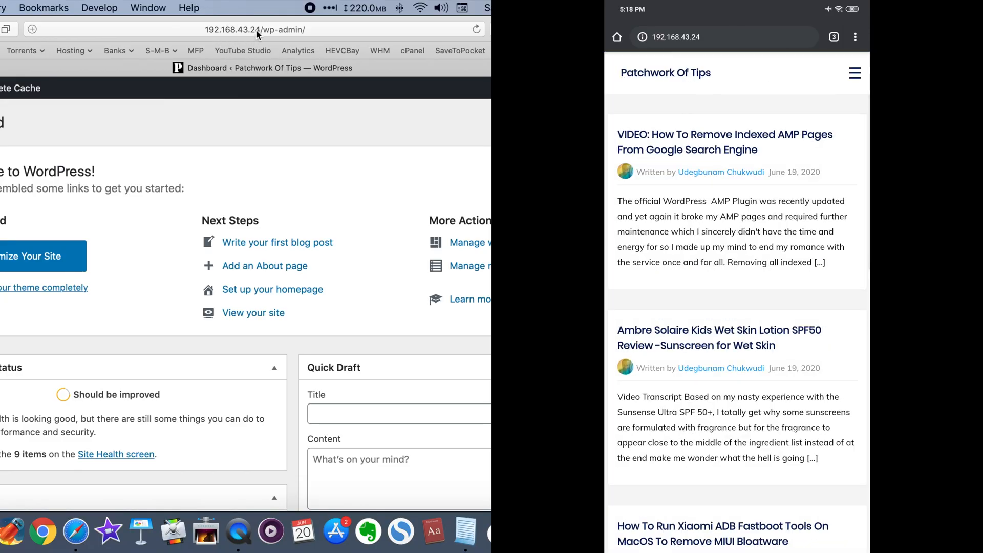
- Open the AMP-removal video post from the now fully styled homepage on the phone
scroll("down", 3)
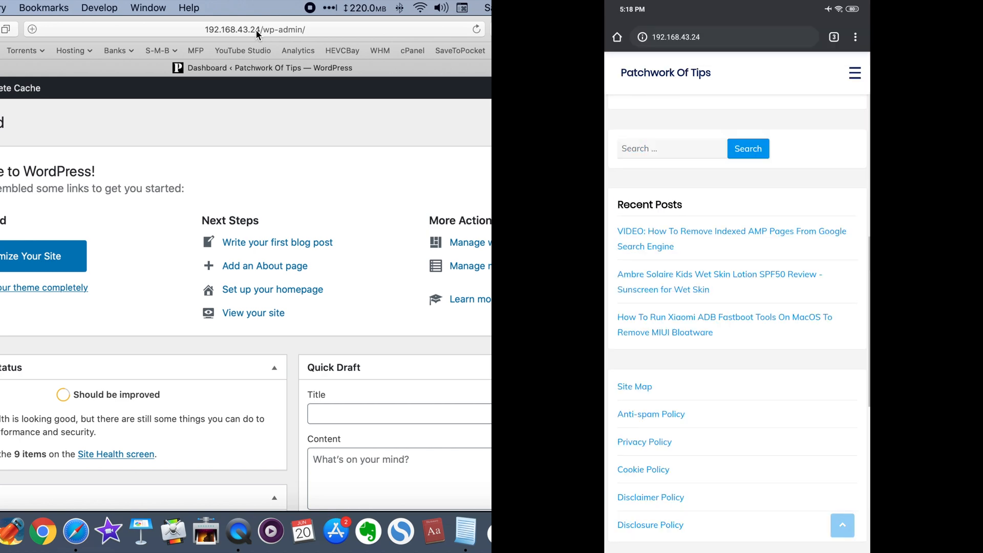
left_click(731, 239)
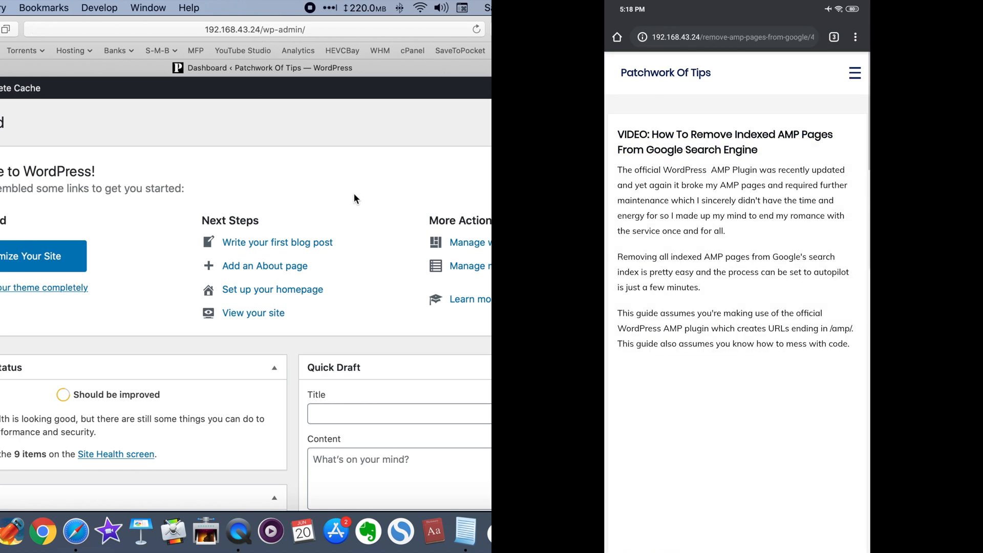
scroll("down", 3)
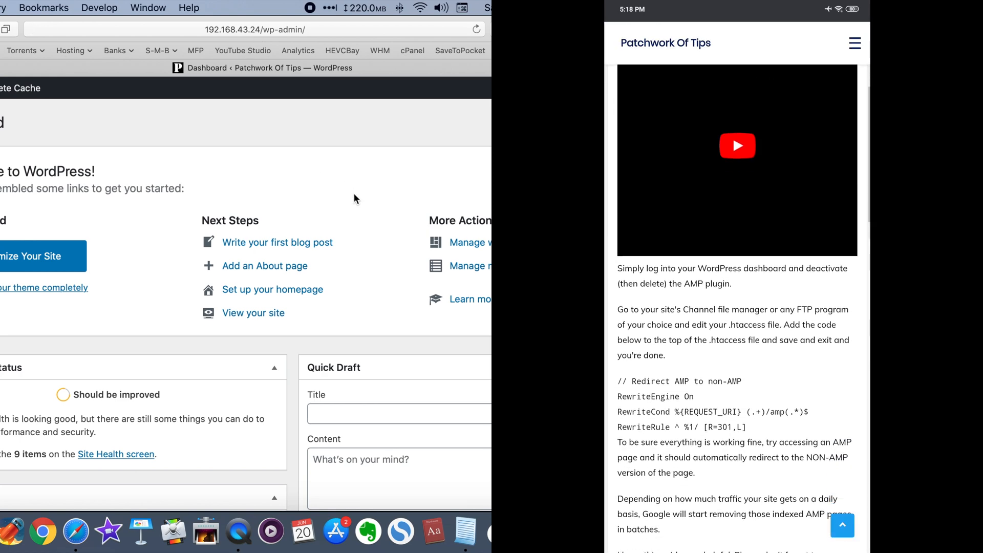